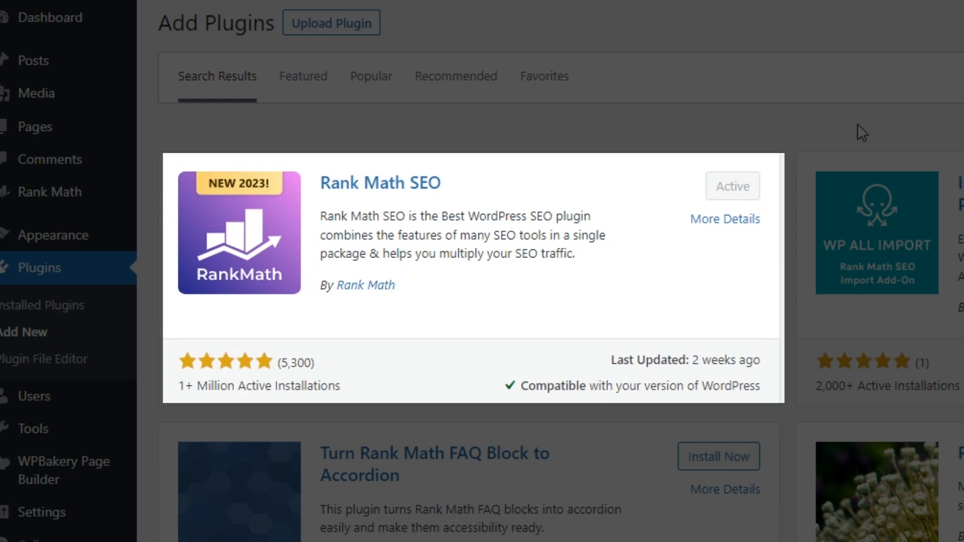
pyautogui.moveTo(87, 267)
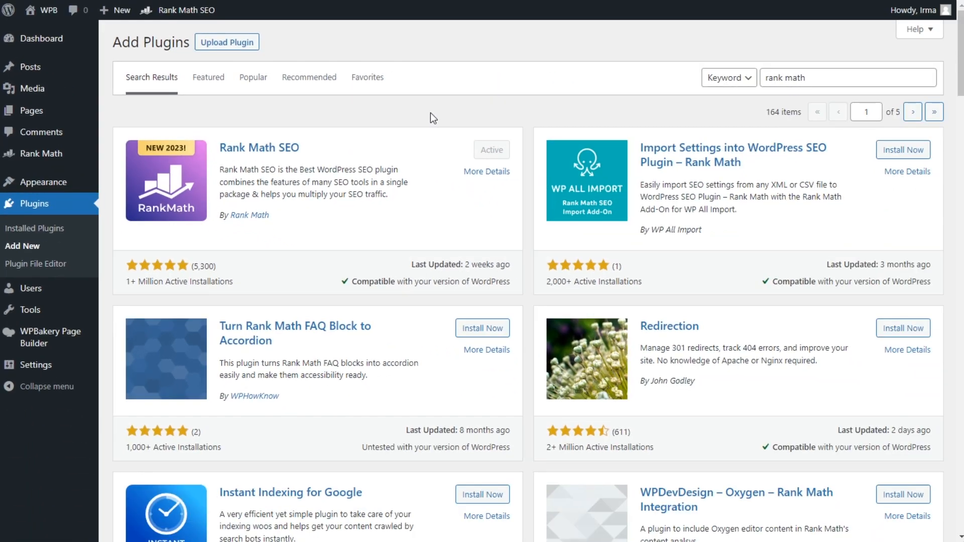
pyautogui.moveTo(212, 208)
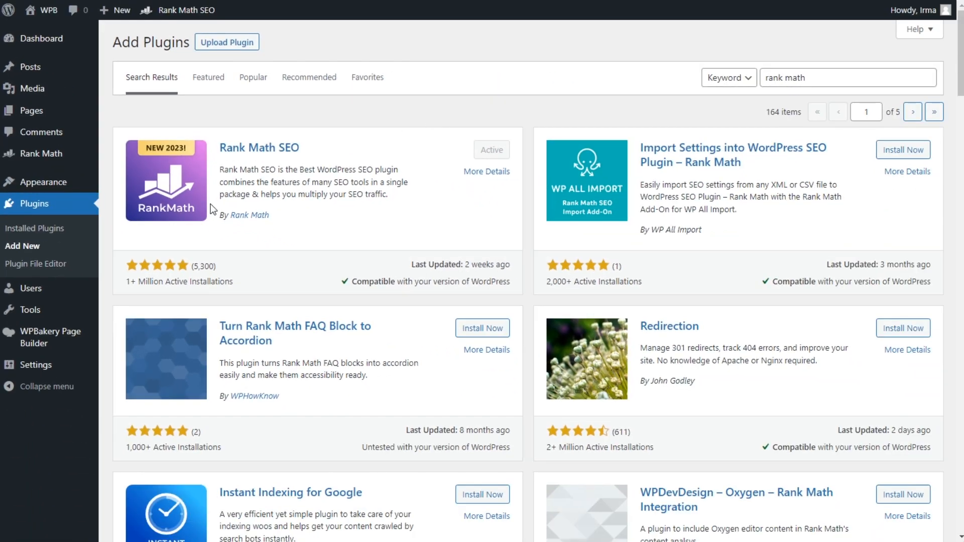
pyautogui.moveTo(40, 153)
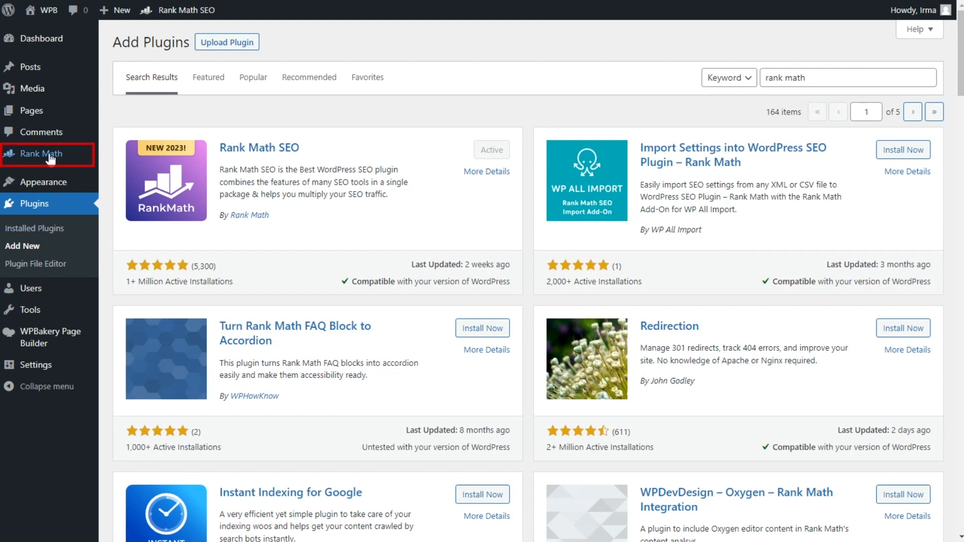
# Visit the Rank Math setup wizard briefly, then review the plugin's modules dashboard
pyautogui.click(42, 153)
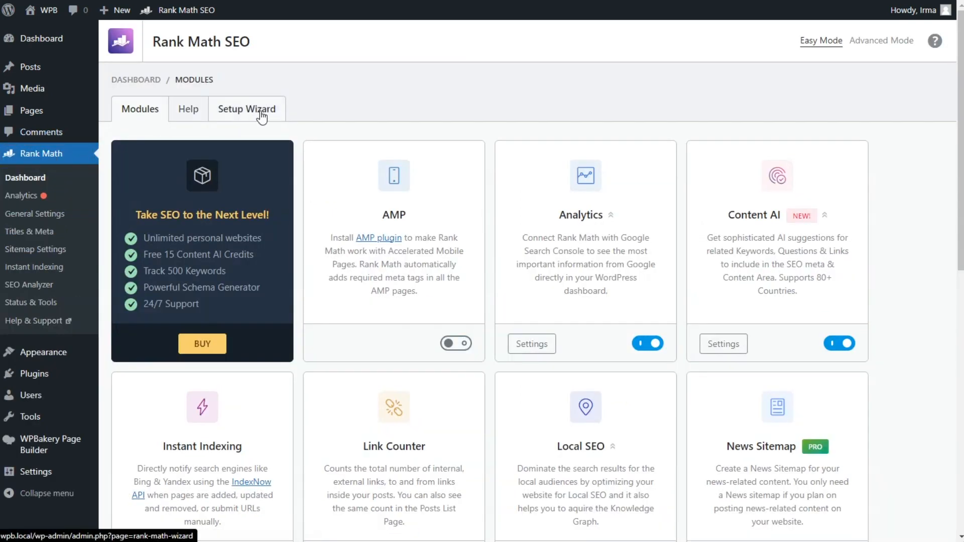
pyautogui.click(246, 108)
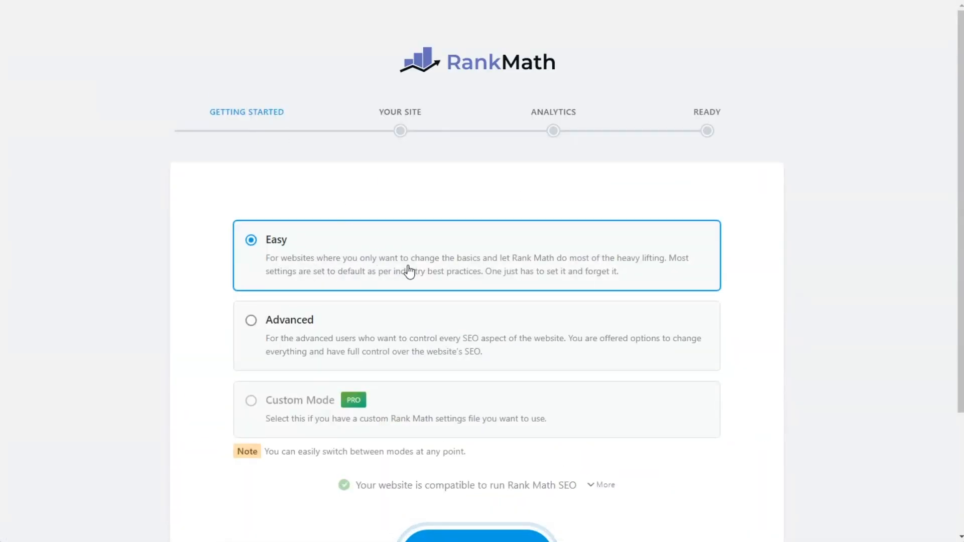
pyautogui.scroll(-3)
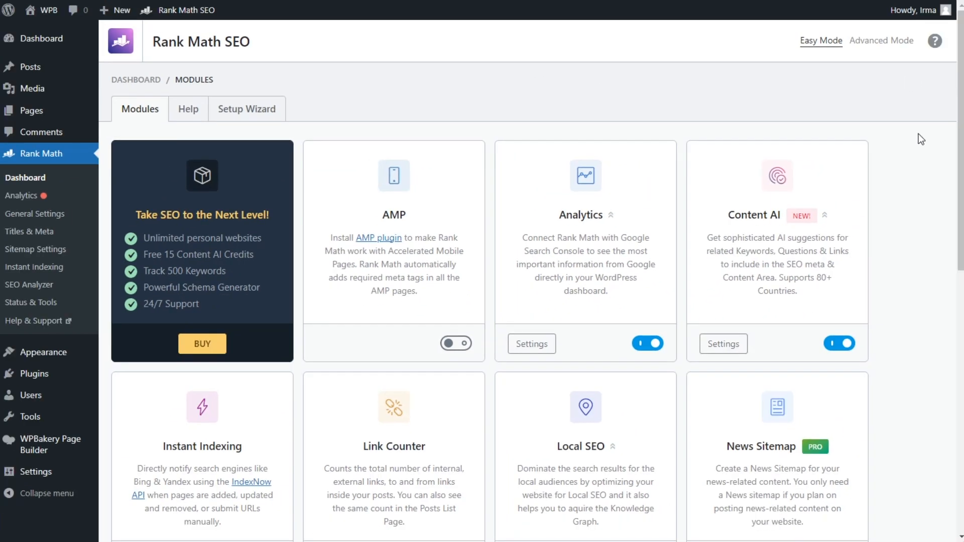
pyautogui.scroll(-3)
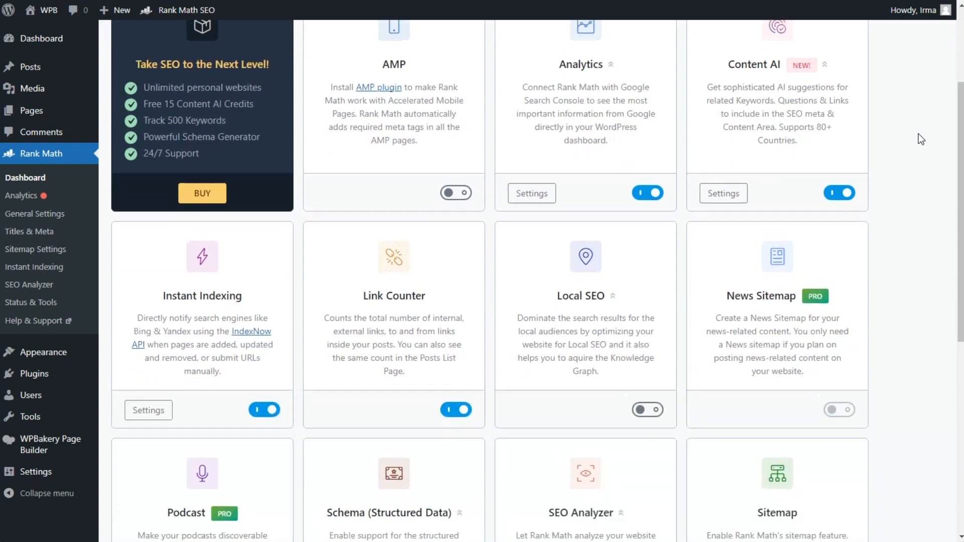
pyautogui.scroll(-3)
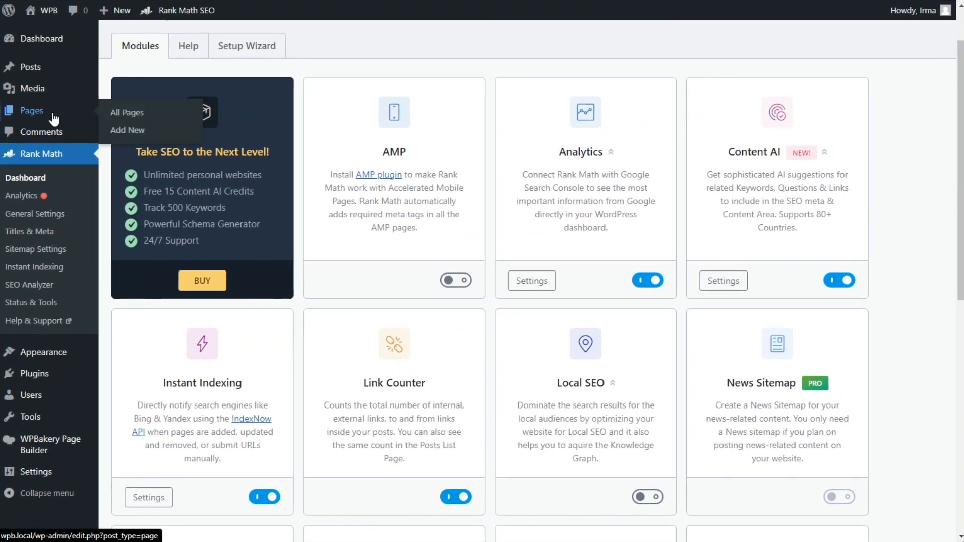
# Edit the WPBakery Homepage from All Pages and reach its Rank Math SEO box scoring 18/100
pyautogui.click(127, 112)
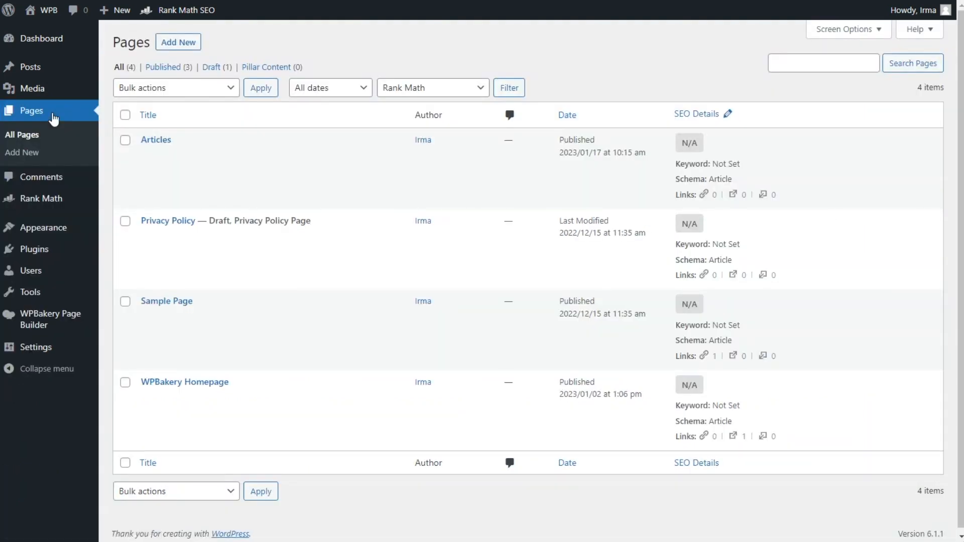
pyautogui.moveTo(184, 381)
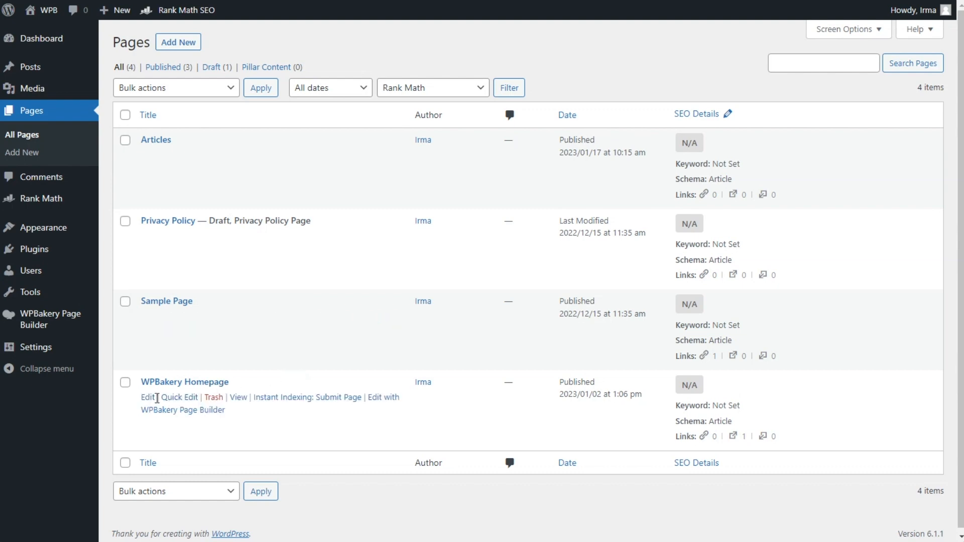
pyautogui.click(147, 397)
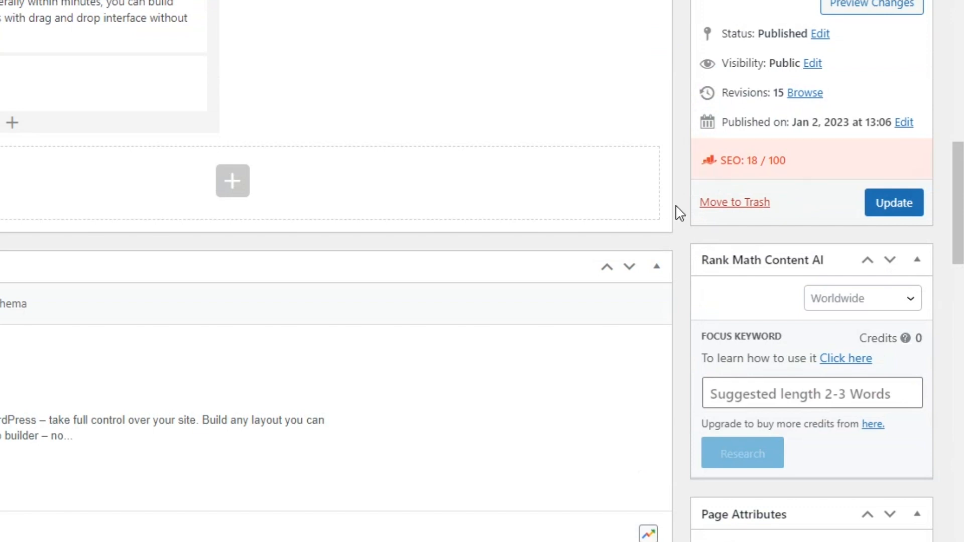
pyautogui.scroll(-3)
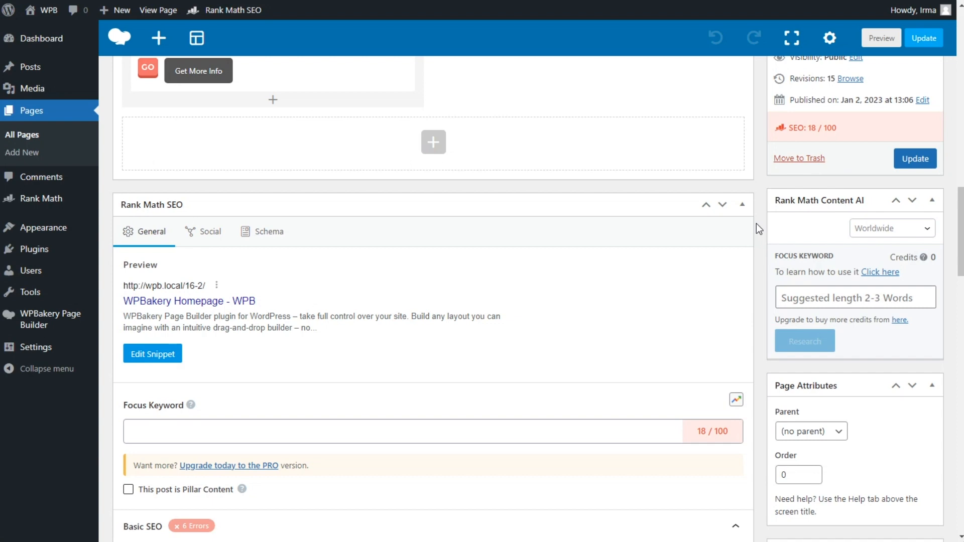
pyautogui.scroll(-3)
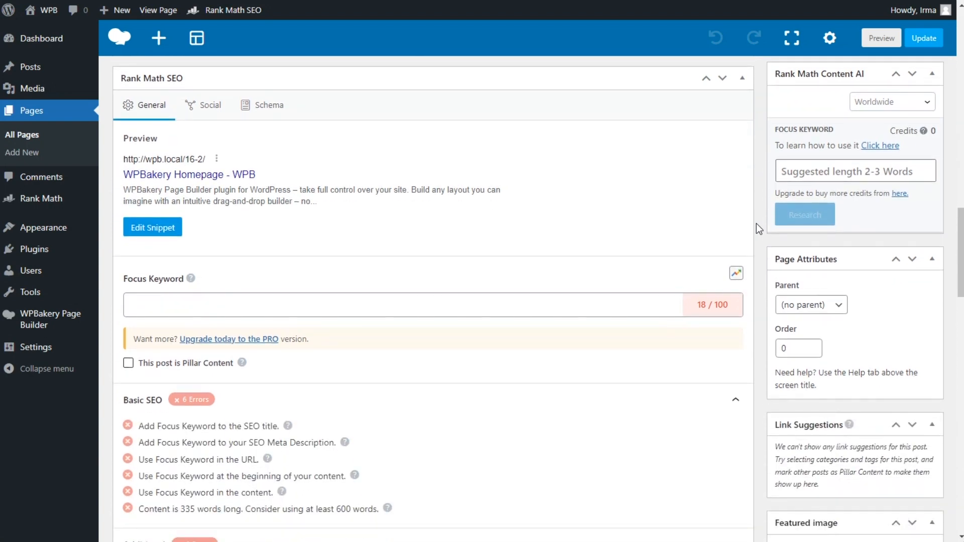
pyautogui.scroll(-3)
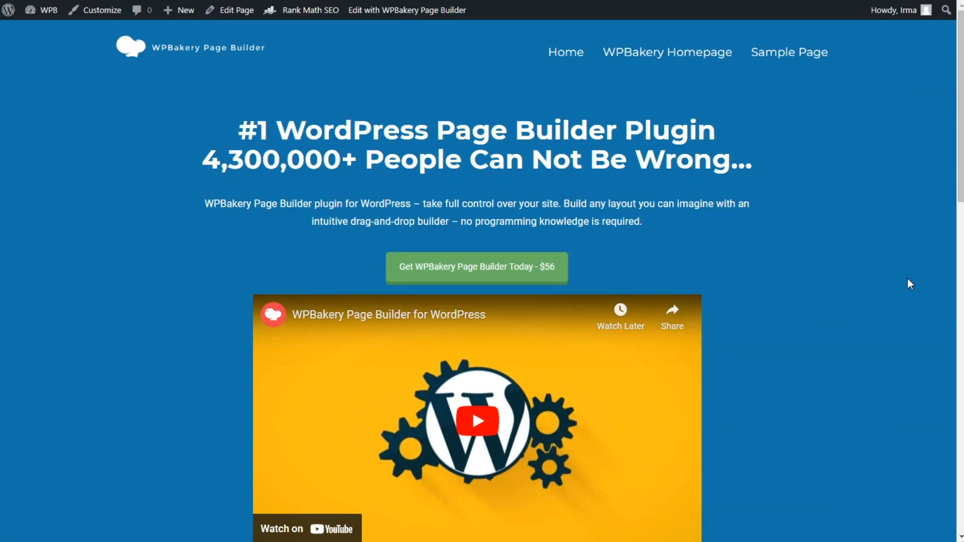
pyautogui.scroll(-3)
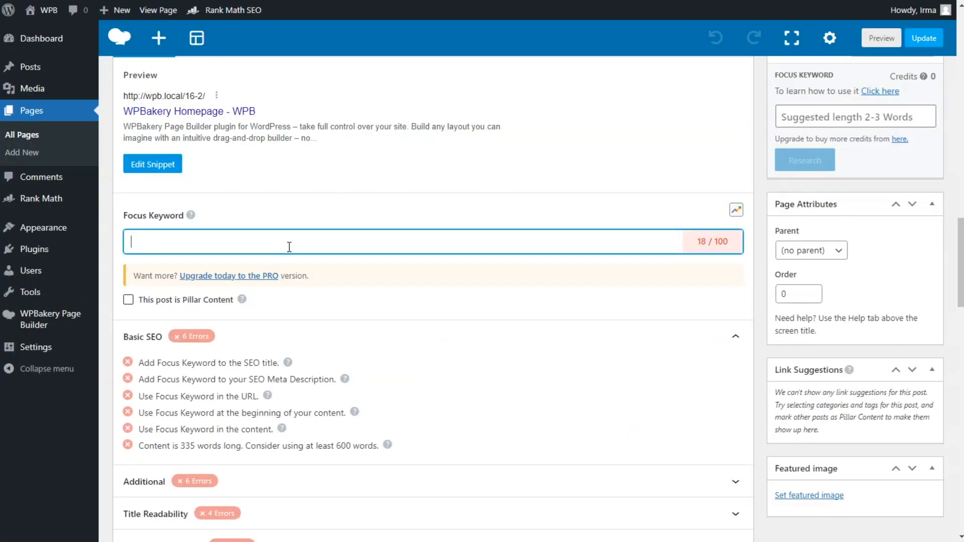
# Set WPBakery as the Rank Math focus keyword, raising the score to 76/100, and review the checks
pyautogui.write('WPBA')
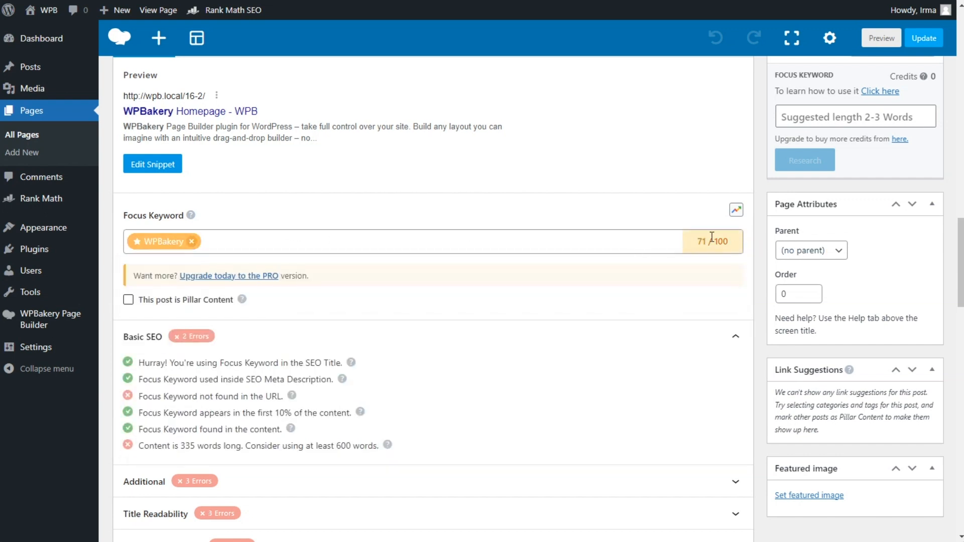
pyautogui.scroll(-3)
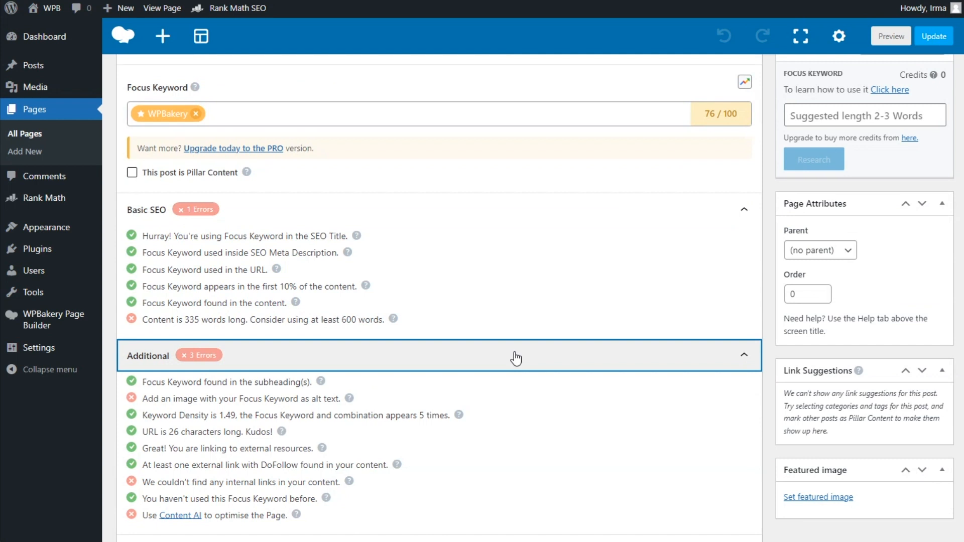
pyautogui.scroll(-3)
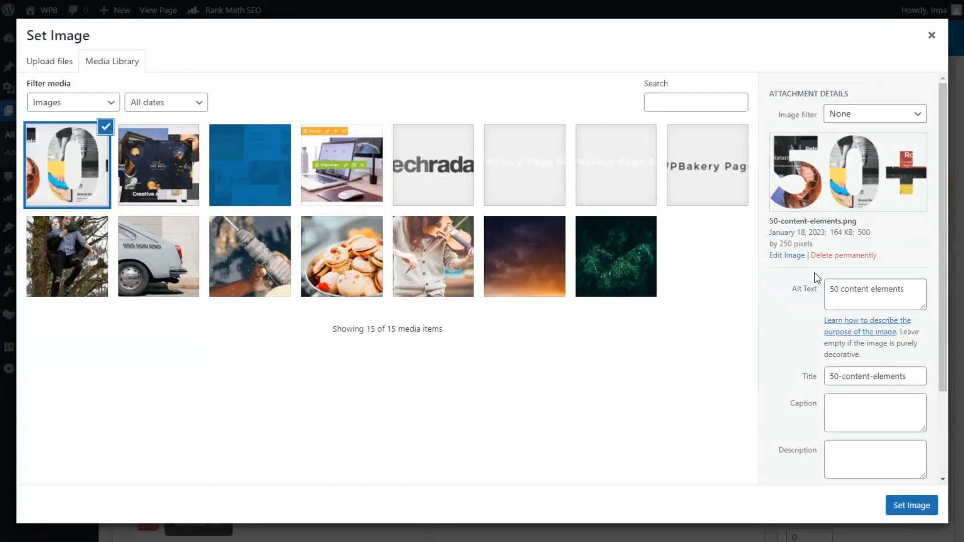
# Select the media-library image for the Single Image element and give it alt text '50 content elements'
pyautogui.click(874, 294)
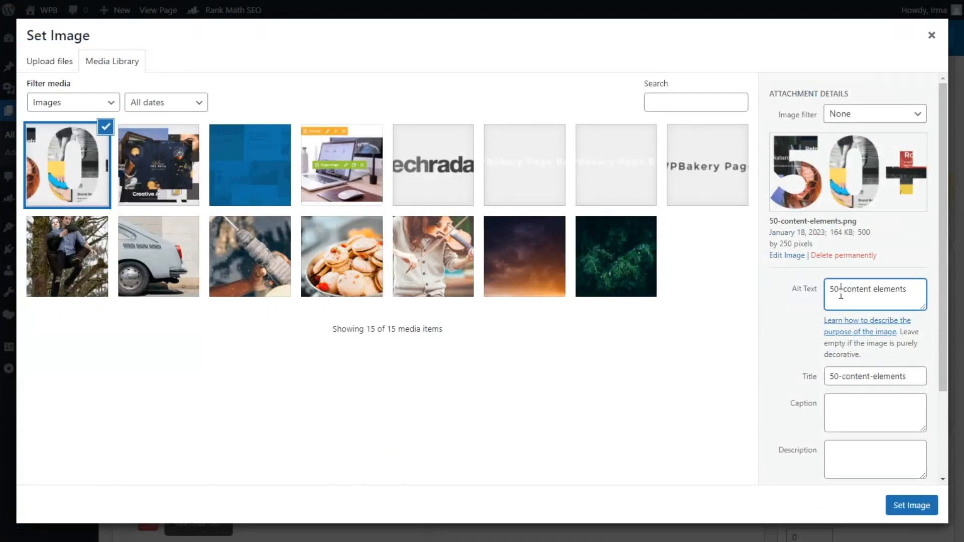
pyautogui.click(910, 505)
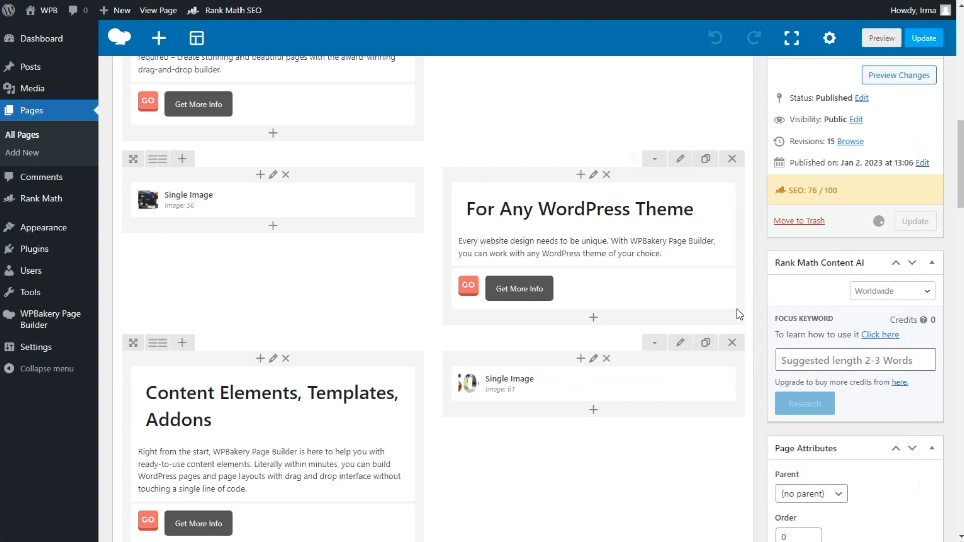
# Update the WPBakery Homepage so the page-updated notice and 16 revisions appear
pyautogui.click(897, 75)
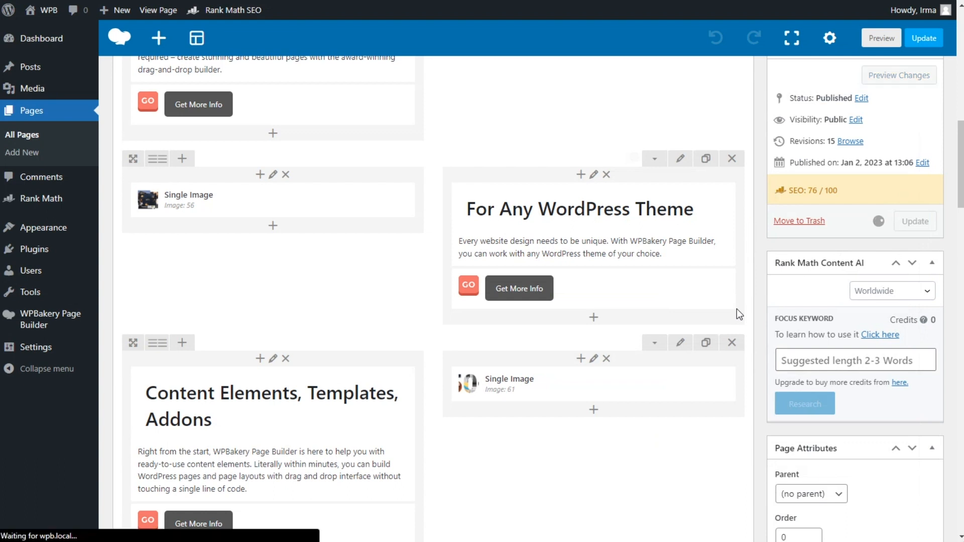
pyautogui.click(922, 37)
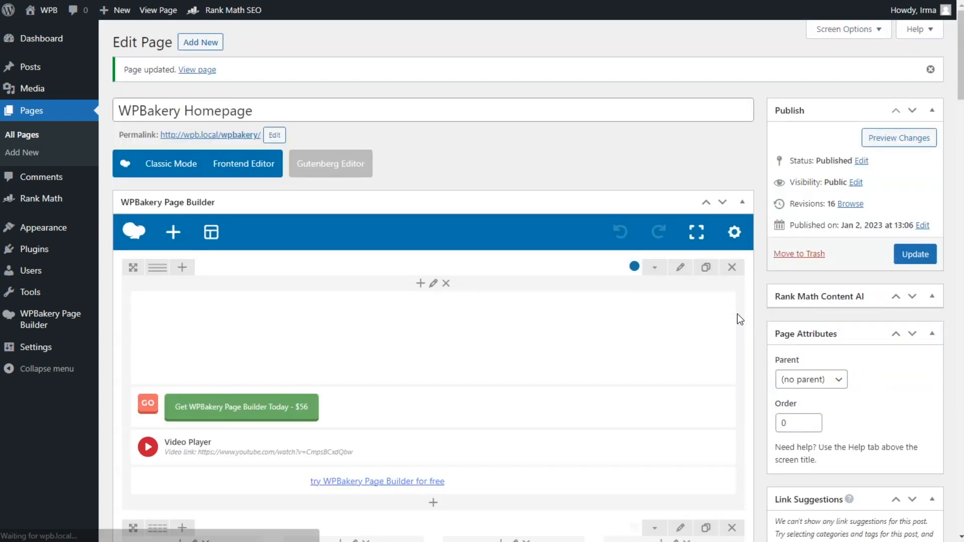